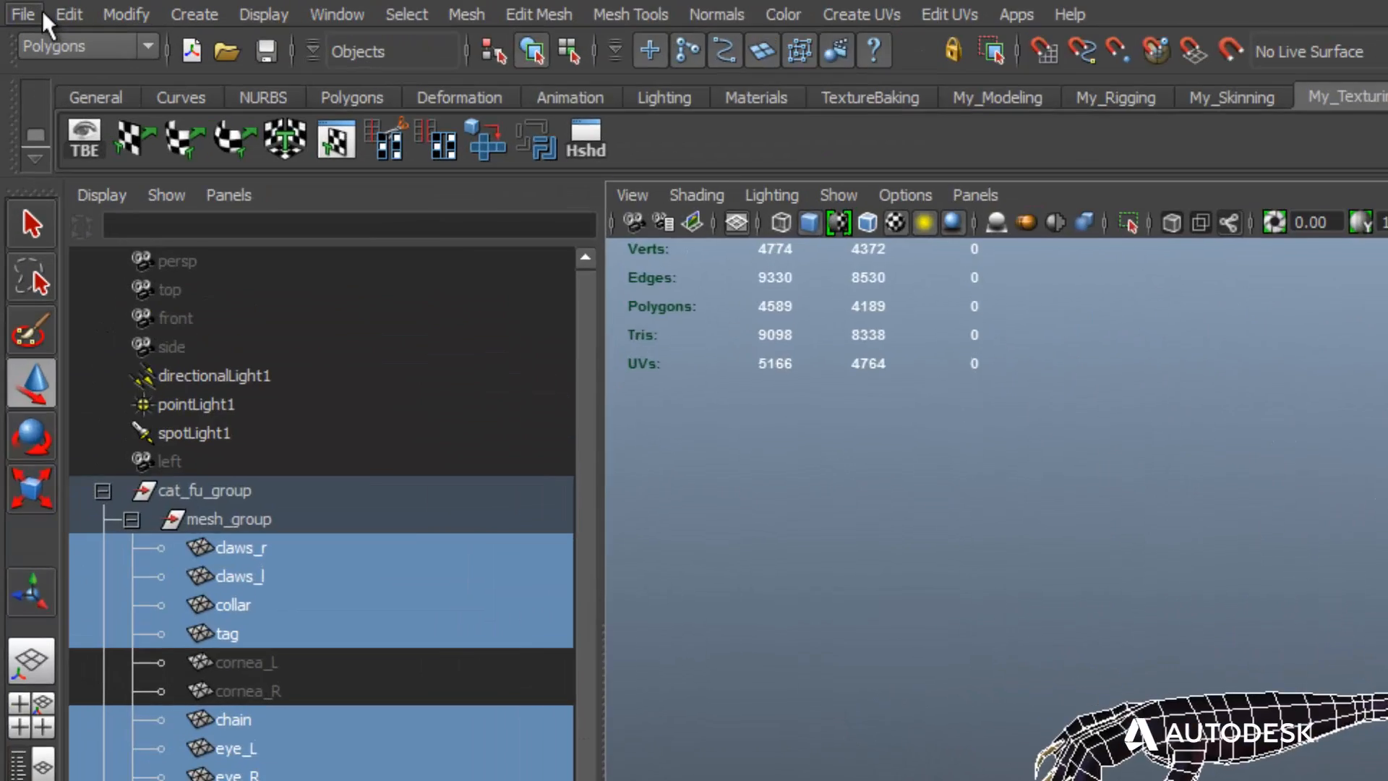
# - Send the selected cat meshes from Maya LT to Mudbox as a new scene
pyautogui.click(24, 15)
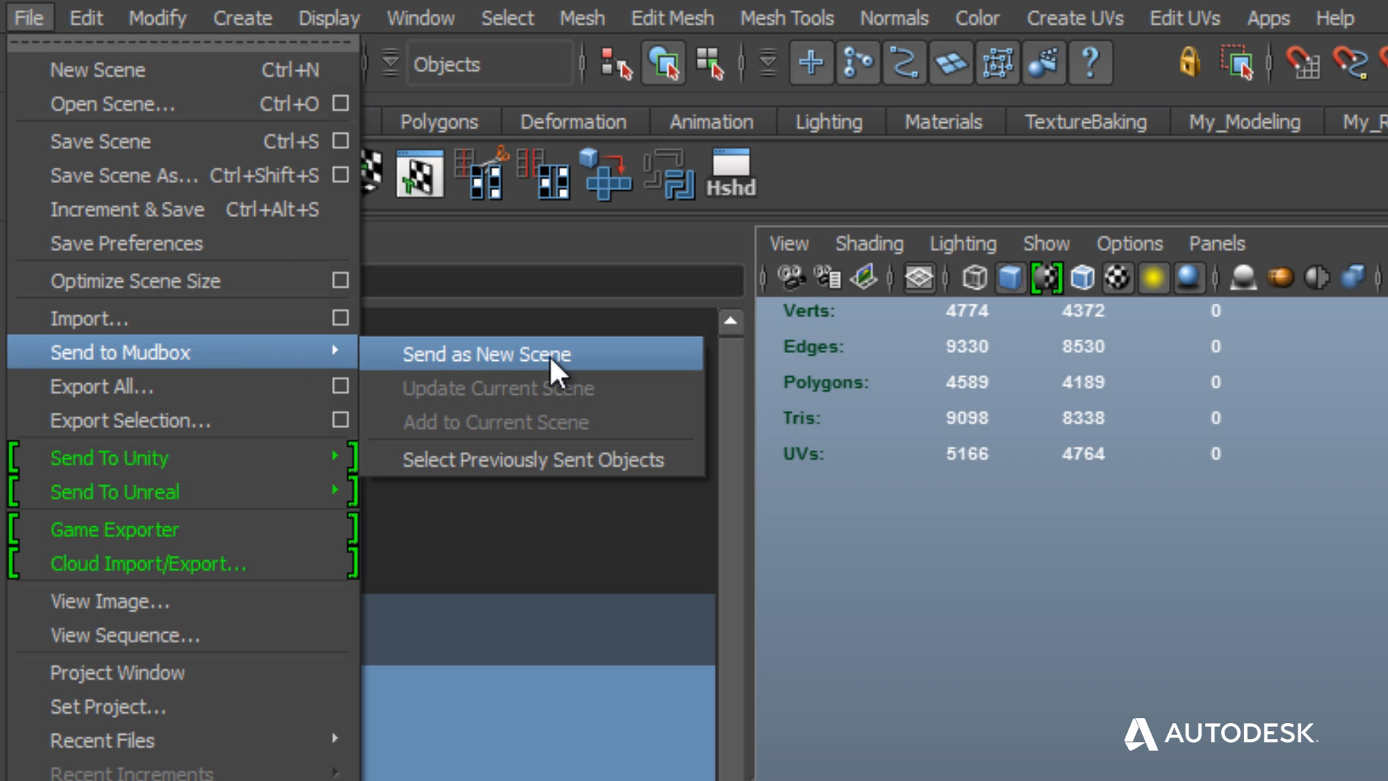
pyautogui.click(484, 354)
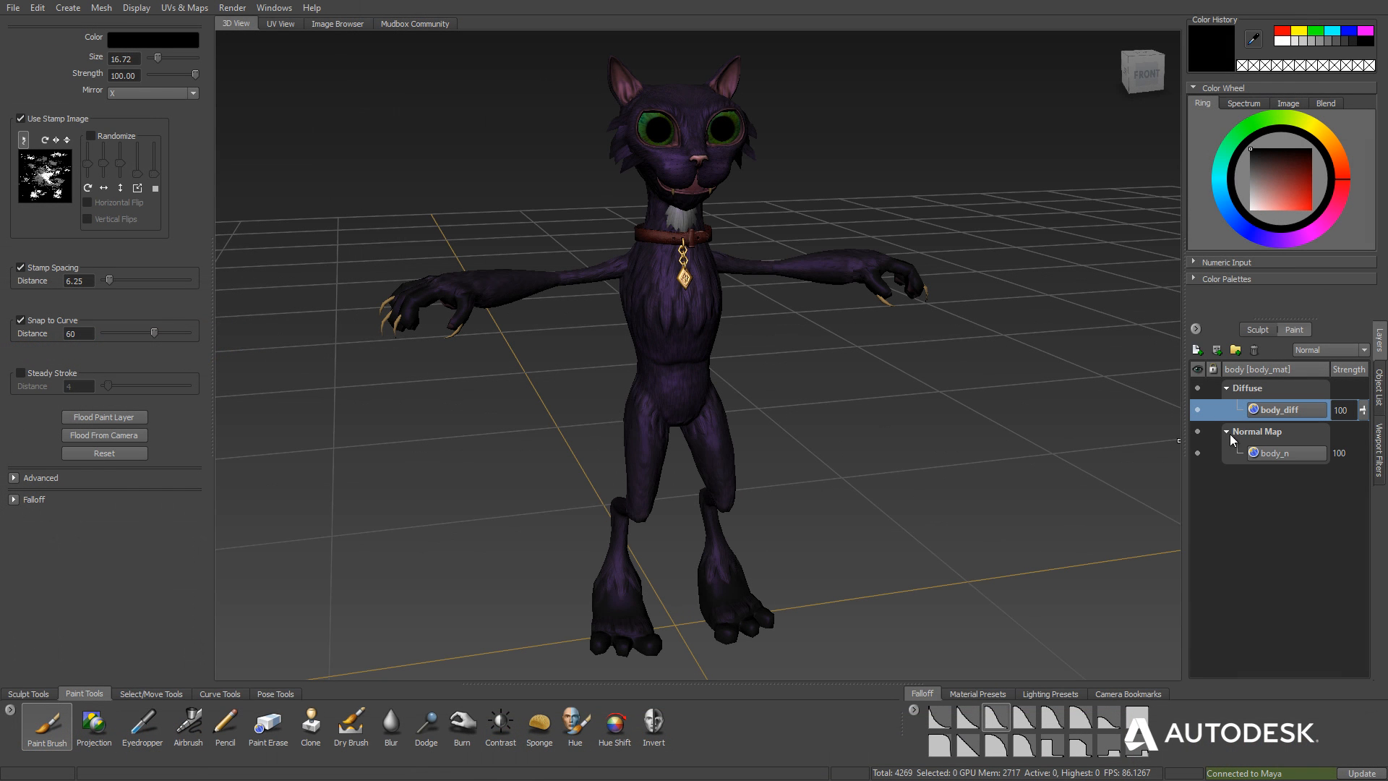
# - Bring up the layer options under the cat body's material in the Layers panel
pyautogui.rightClick(1275, 452)
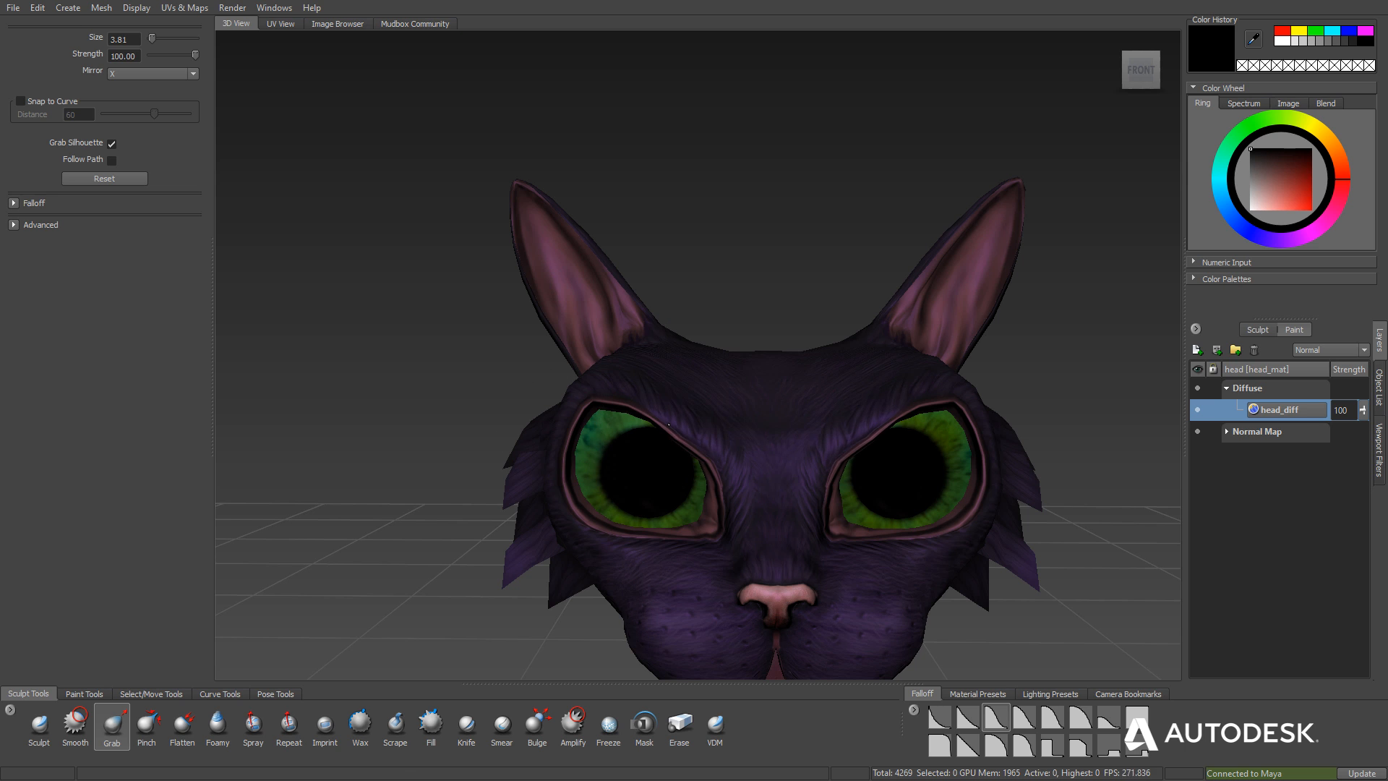
# - Add a new Overlay paint layer above the head's diffuse texture
pyautogui.click(84, 692)
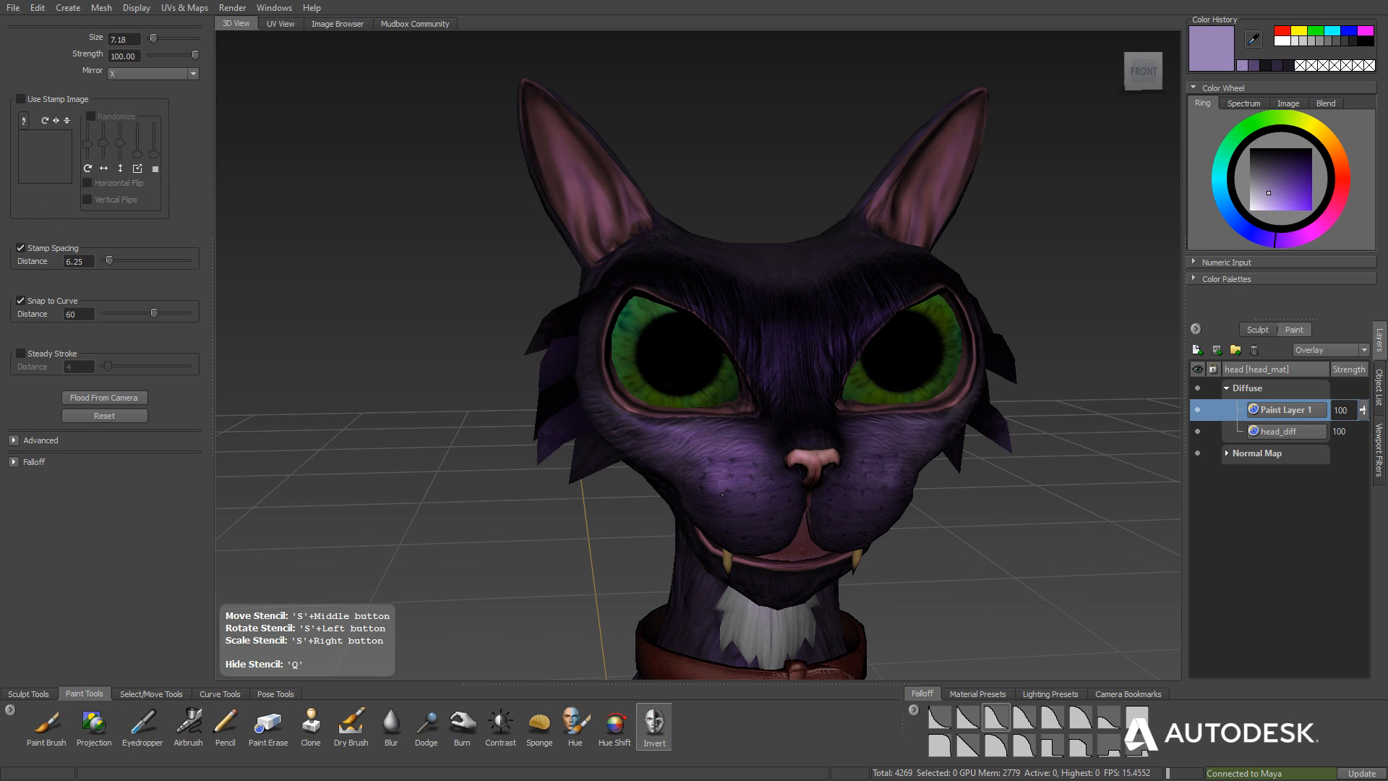